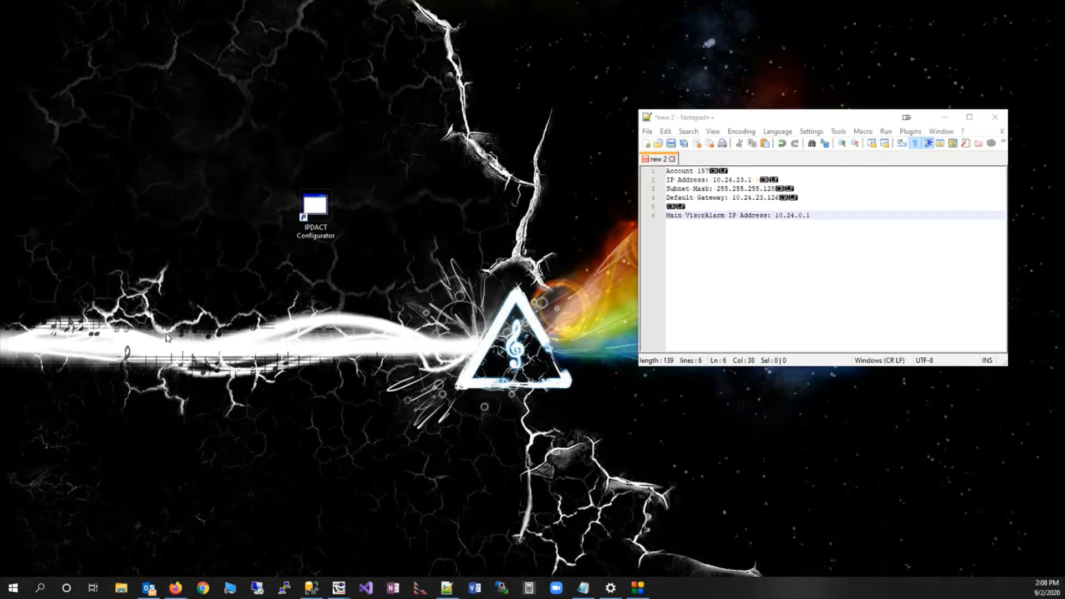
mouse_move(353, 199)
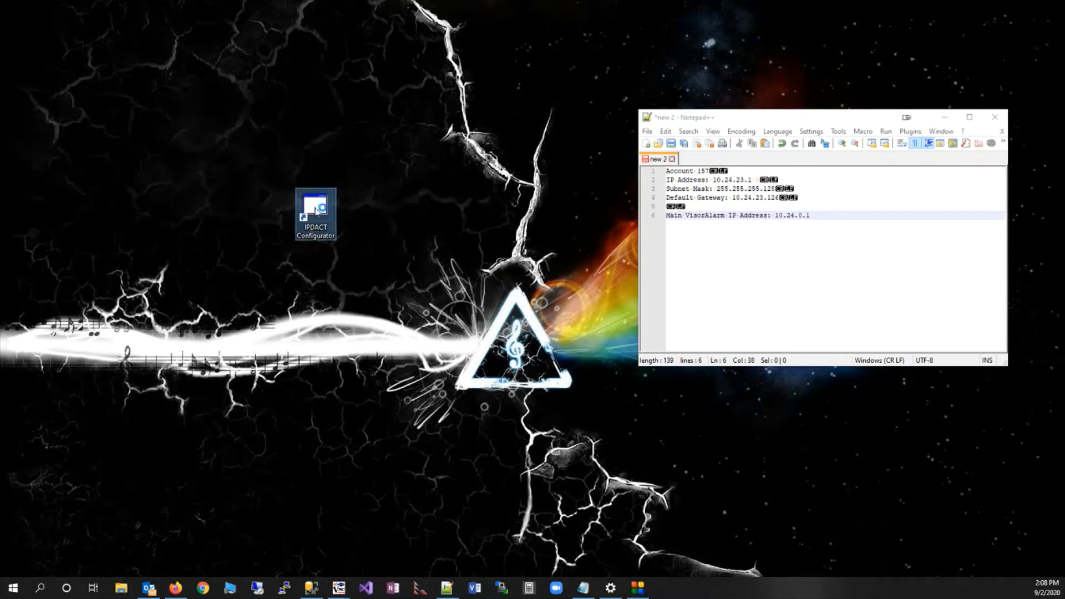
Launch IPDACT Configurator 5.4 from the desktop shortcut beside the settings notes
double_click(316, 207)
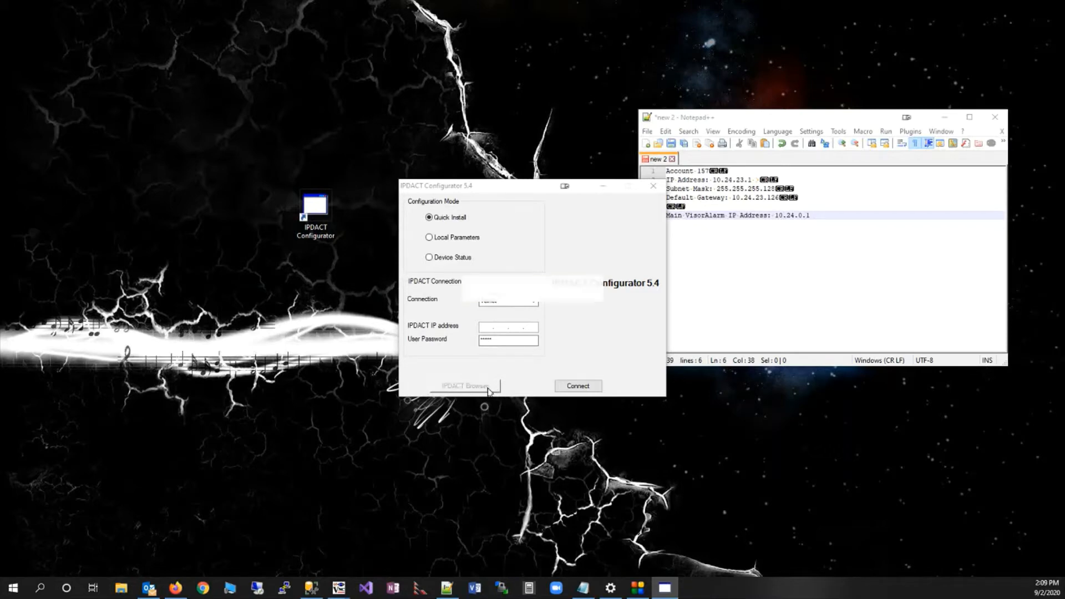
Connect Quick Install over Telnet to the IPDACT at 131.151.24.237 with the user password
left_click(577, 386)
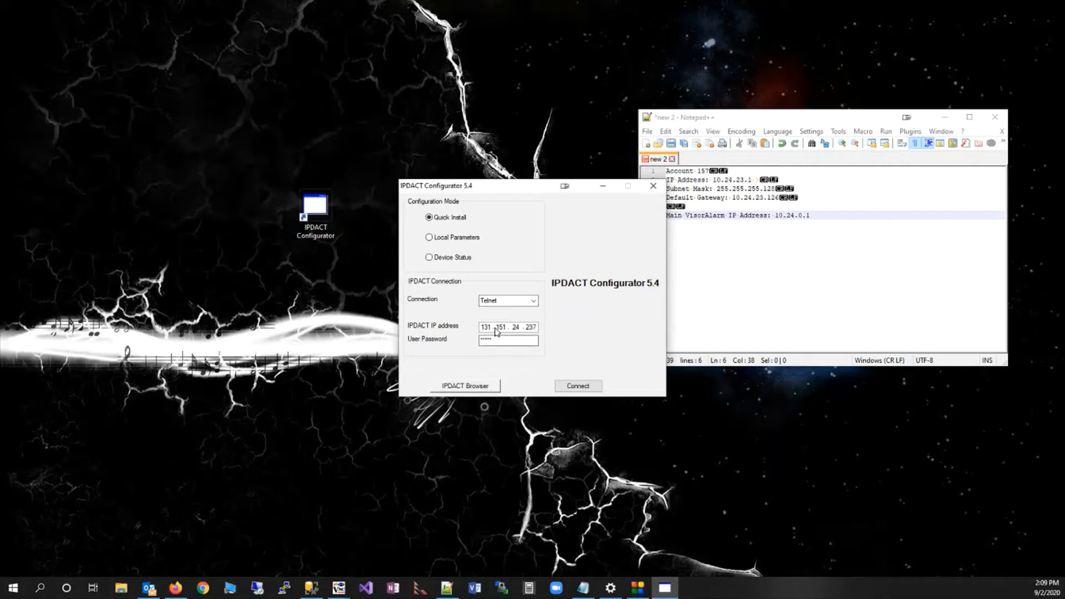
mouse_move(541, 332)
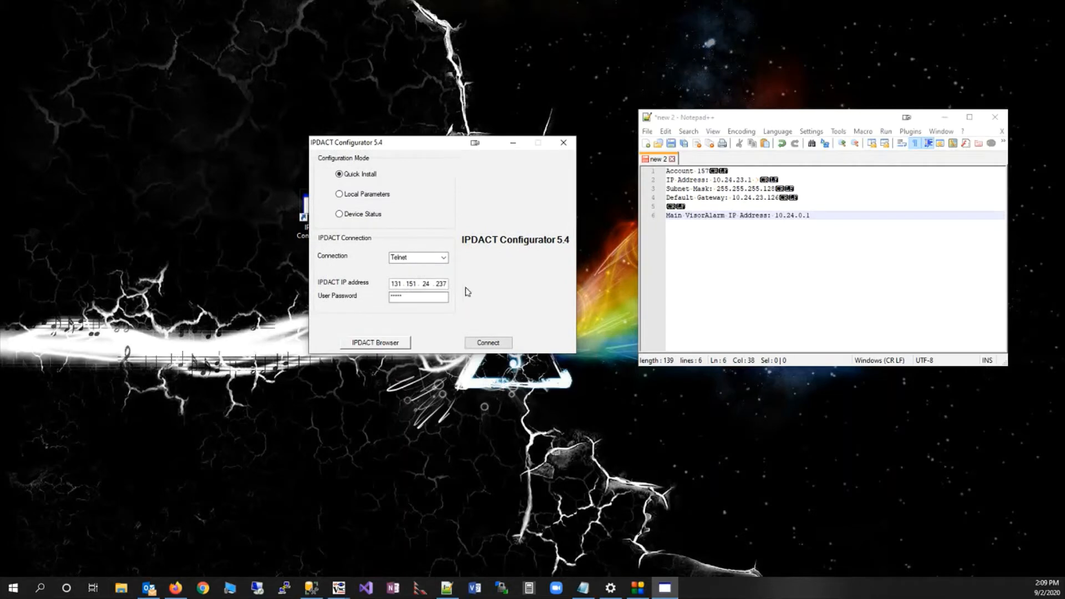
mouse_move(455, 294)
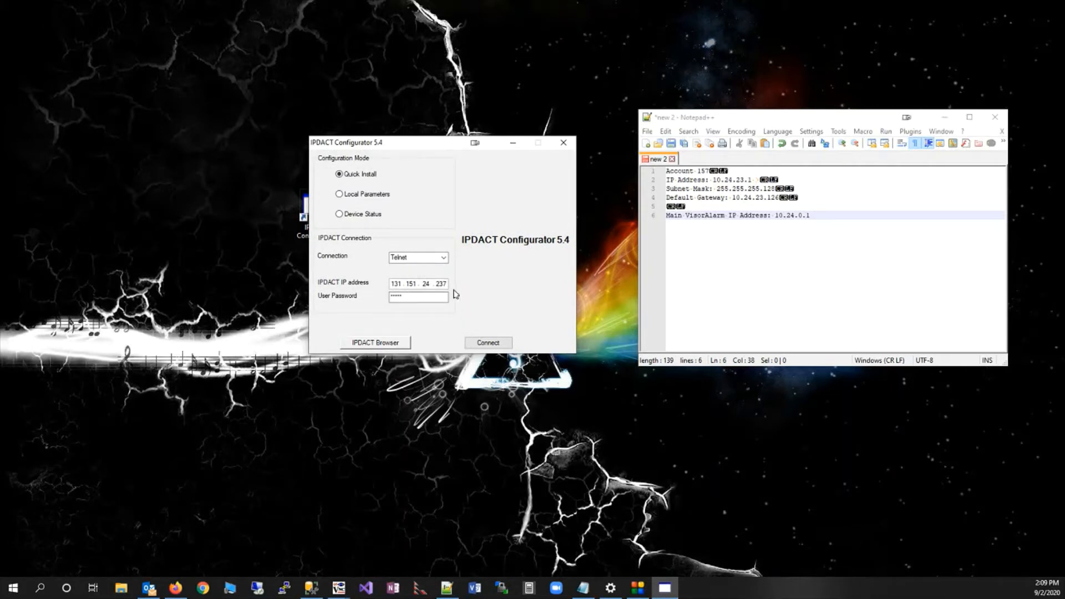
left_click(488, 343)
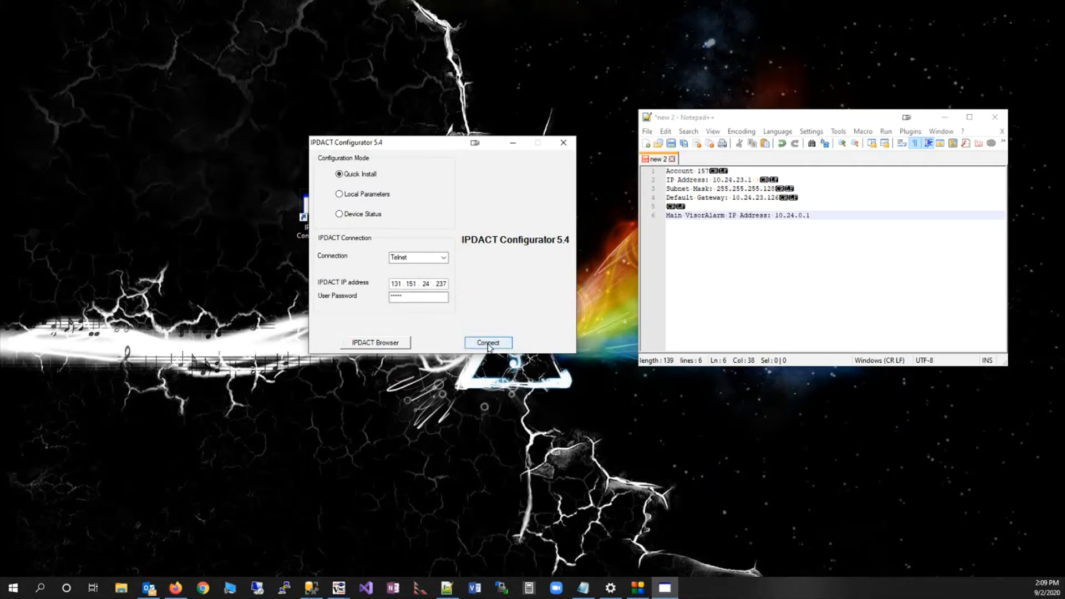
left_click(489, 343)
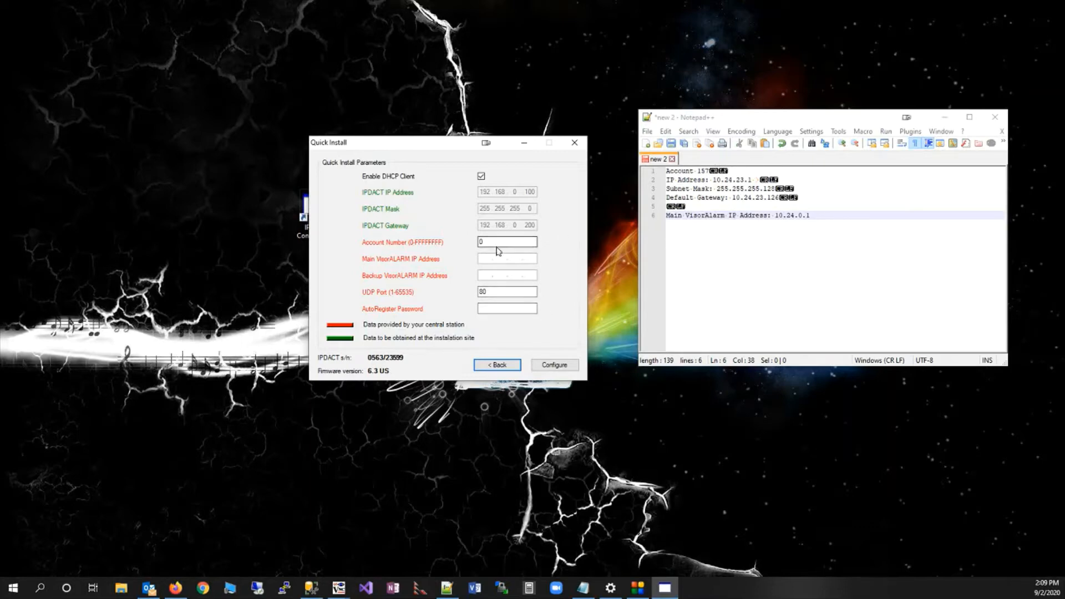
Enter account number 157 and Main VisorALARM IP address 10.24.0.1
type("157")
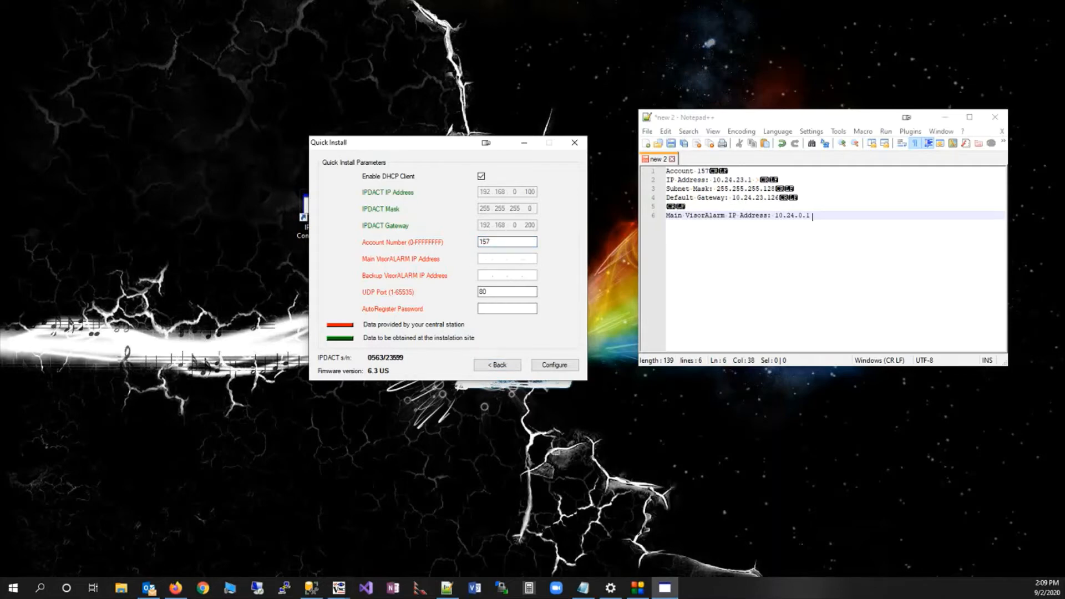
type("10.24.0.1")
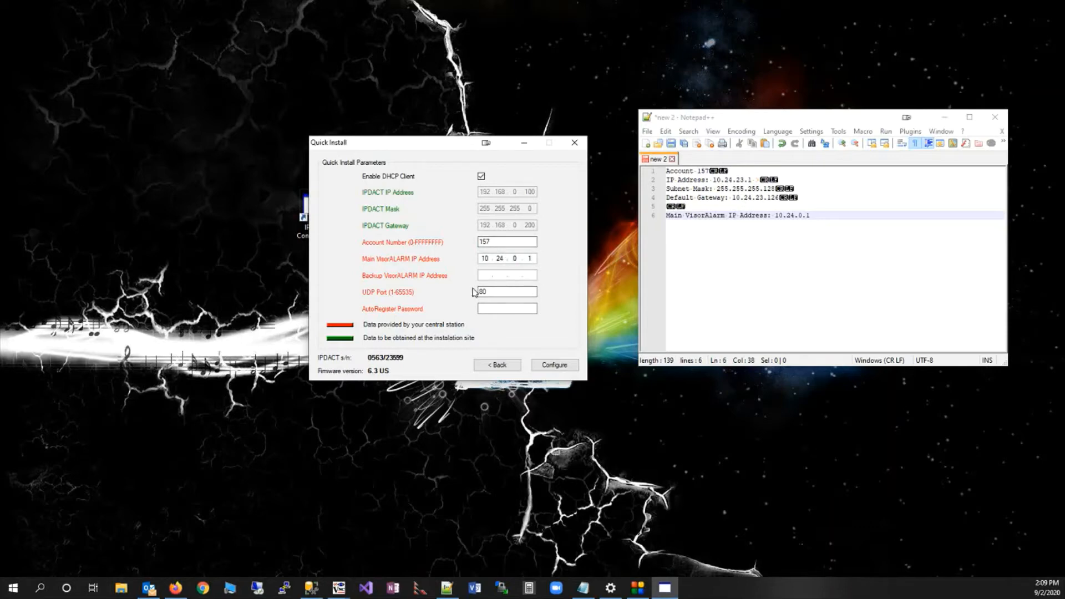
left_click(507, 308)
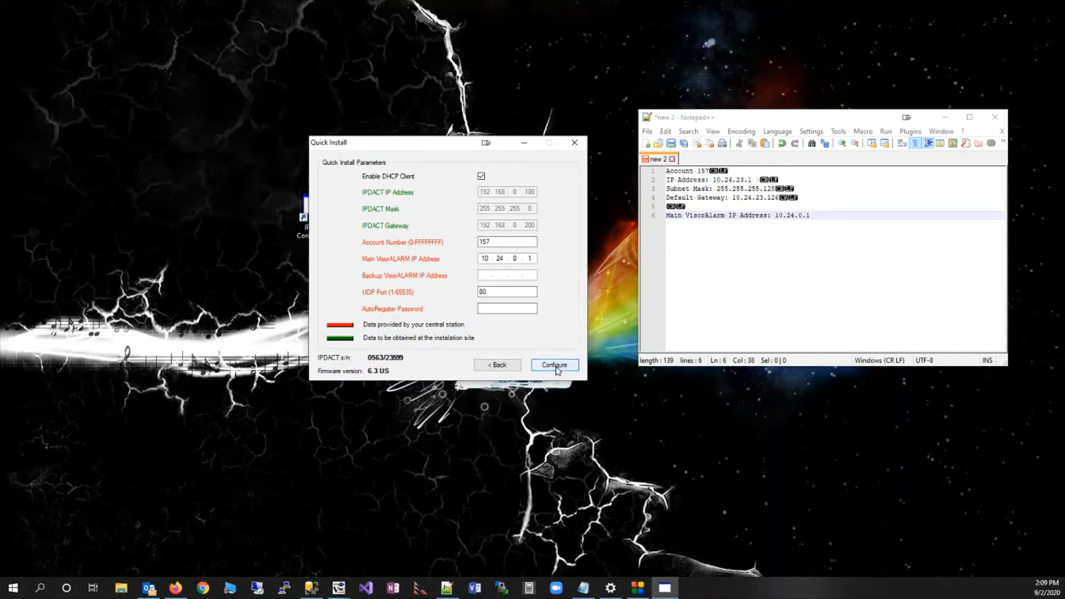
Configure the account and VisorALARM settings on the card, acknowledge success and decline registration
left_click(531, 259)
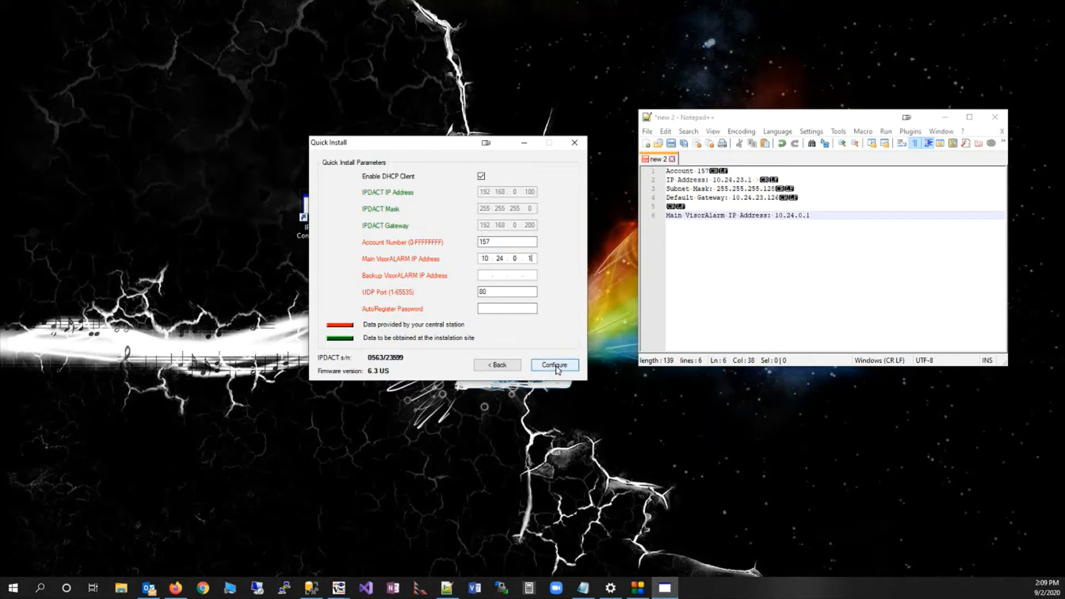
left_click(555, 365)
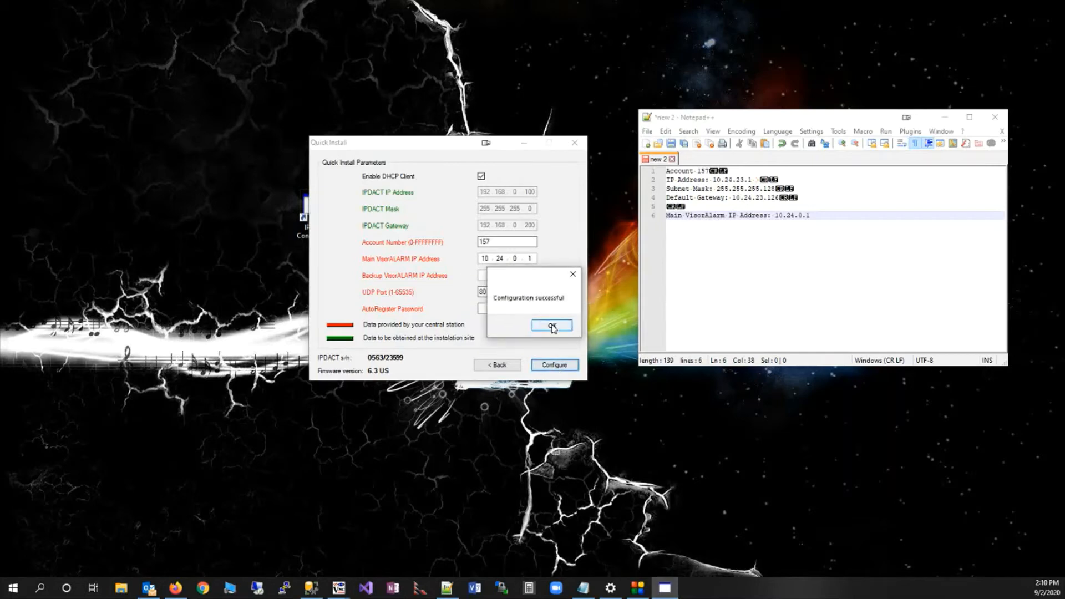
left_click(552, 325)
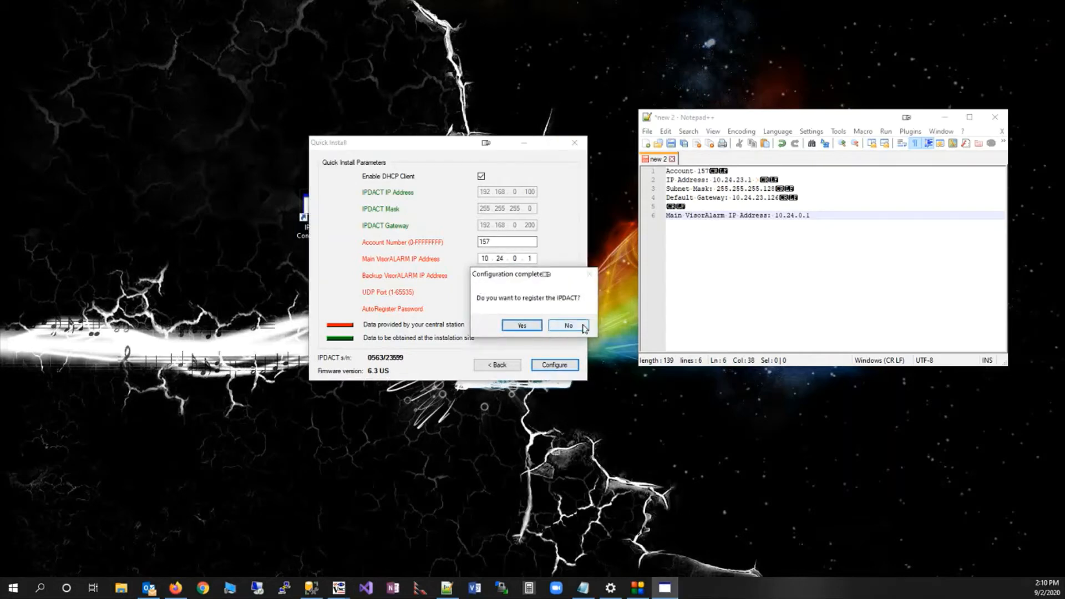
left_click(567, 325)
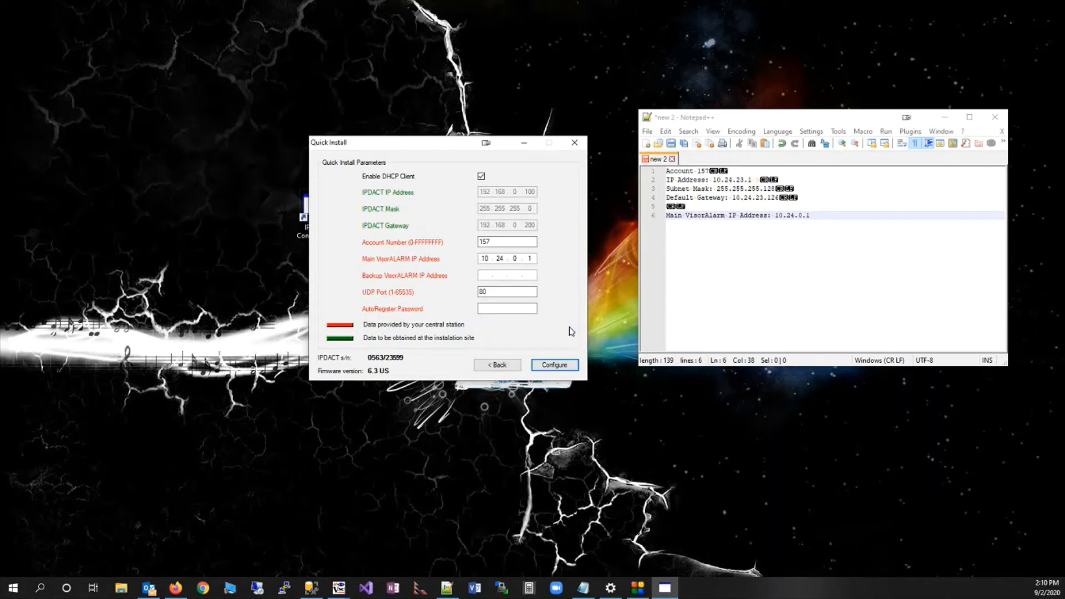
mouse_move(461, 225)
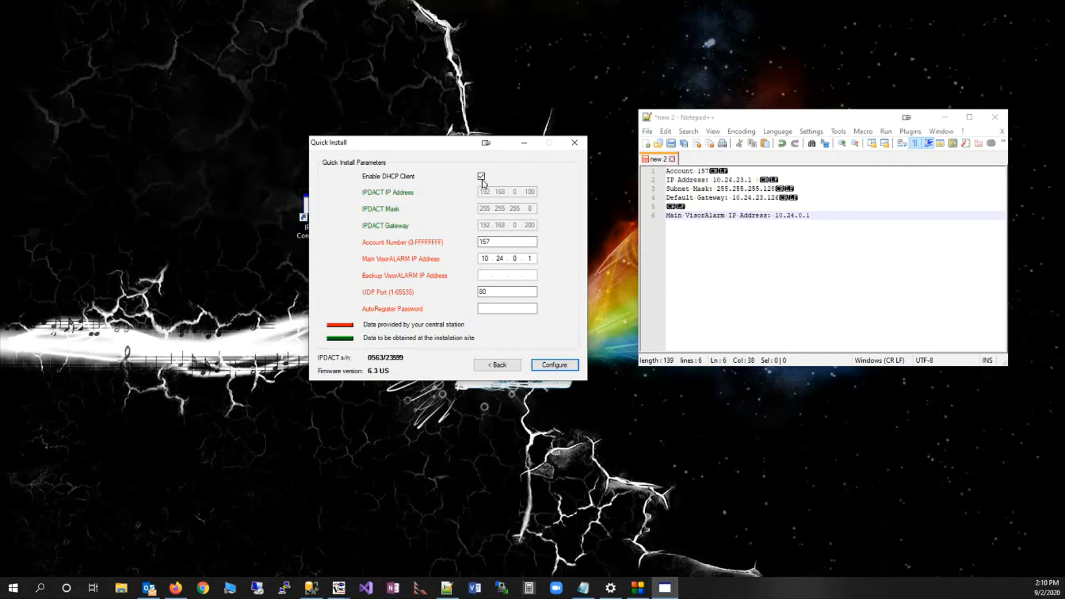
Disable the DHCP client and enter static IP 10.24.23.1 with mask 255.255.255.128
left_click(480, 176)
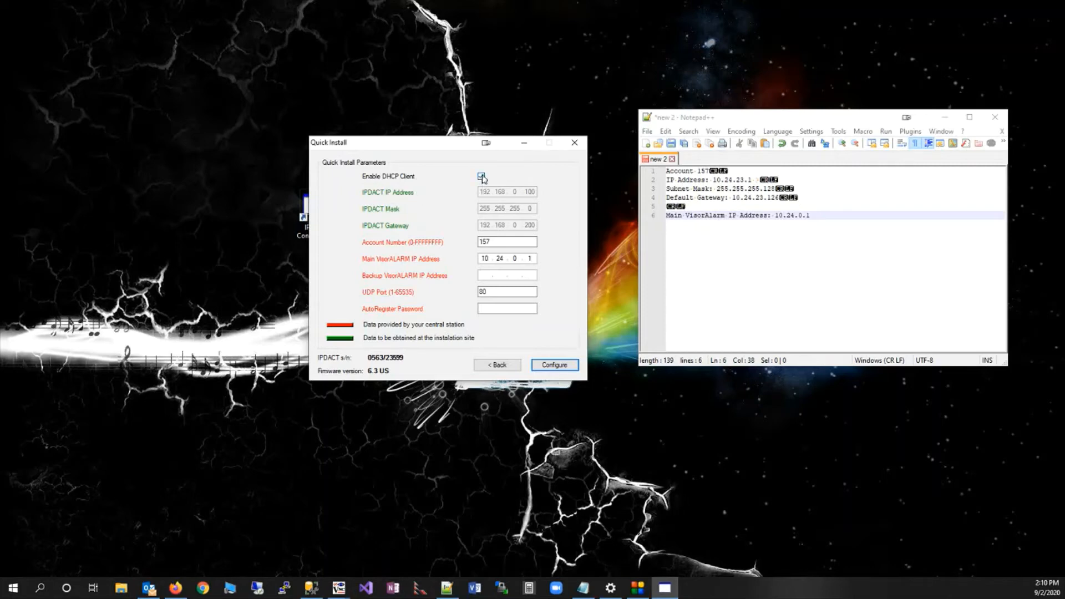
left_click(480, 176)
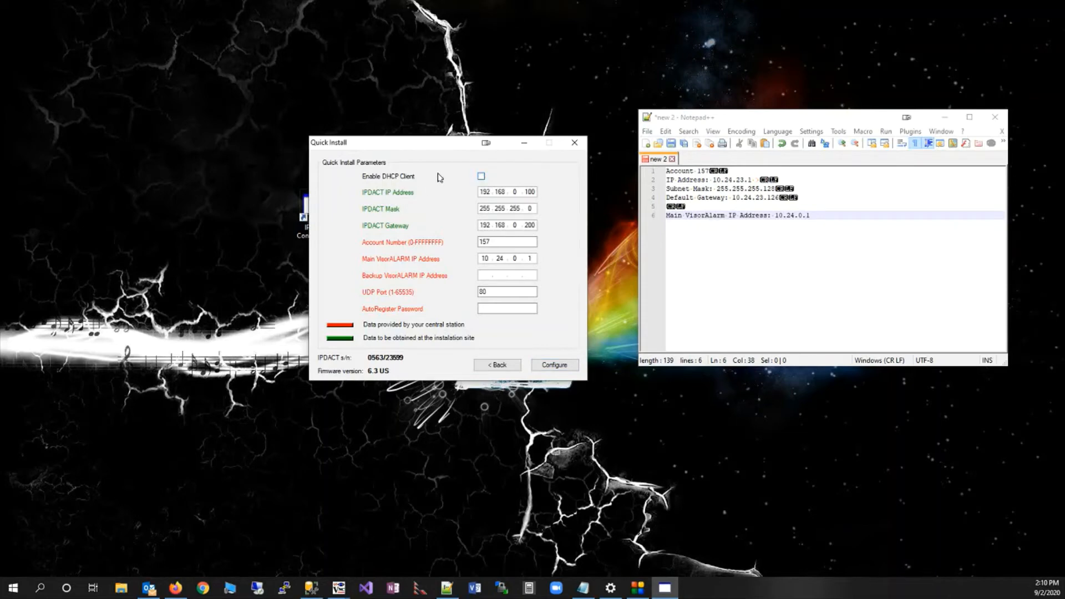
mouse_move(625, 204)
type("0.24")
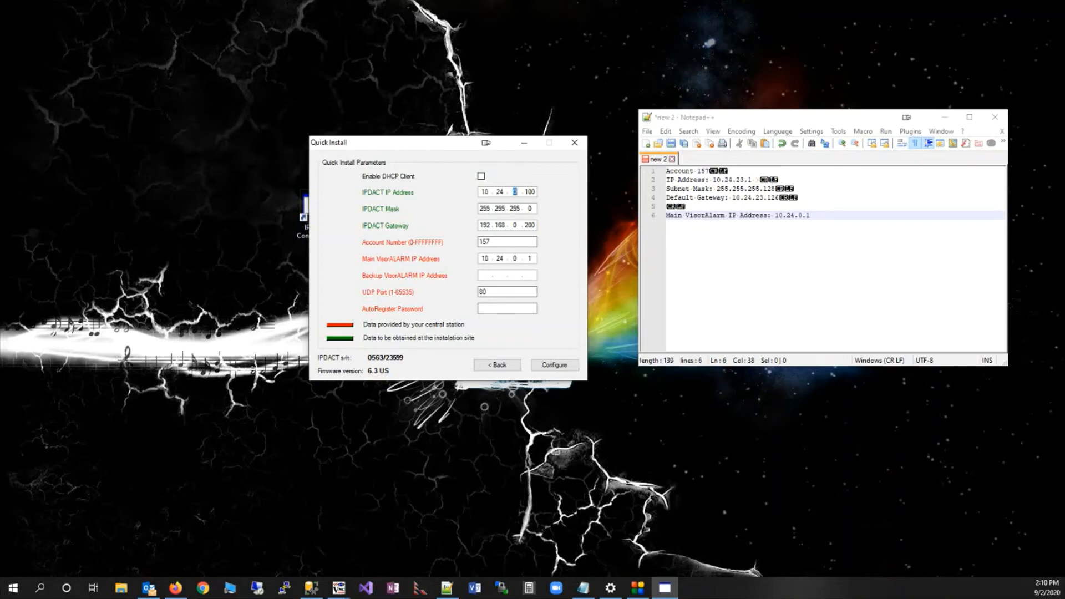
type("23")
left_click(530, 192)
type("1")
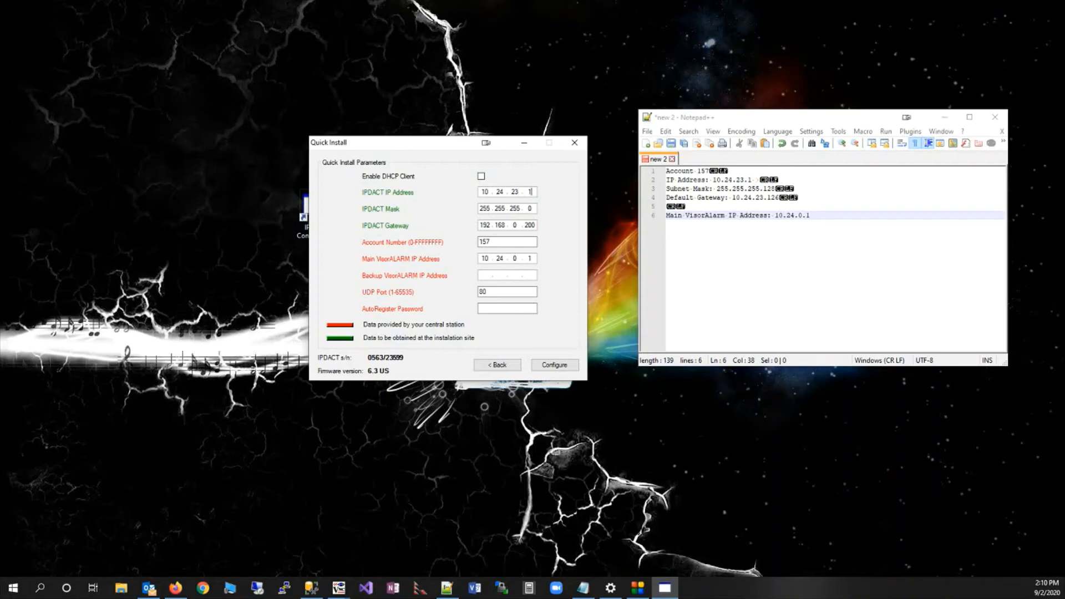
mouse_move(622, 196)
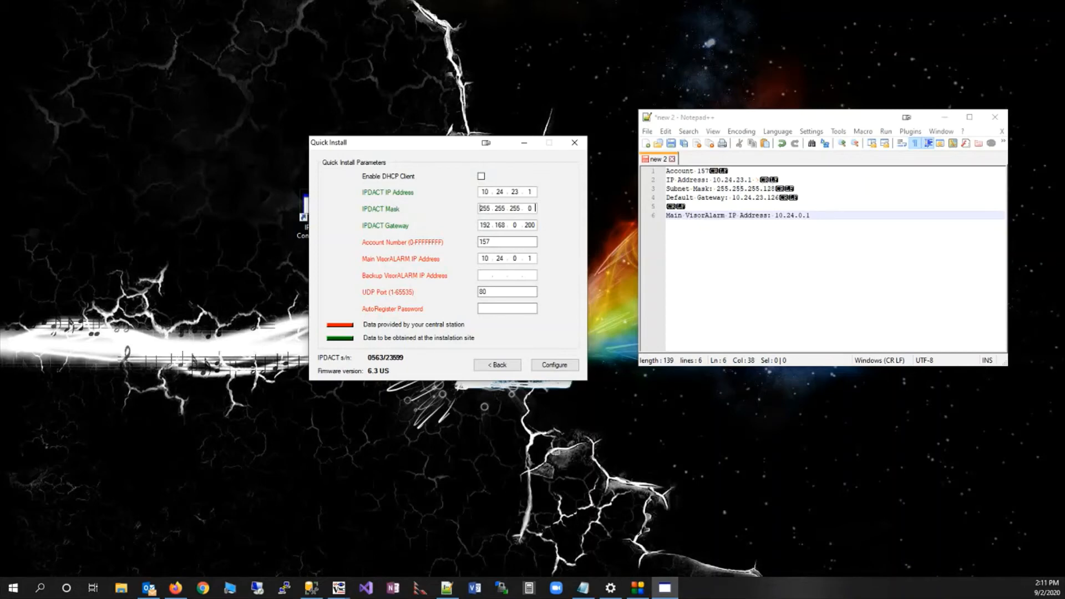
type("128")
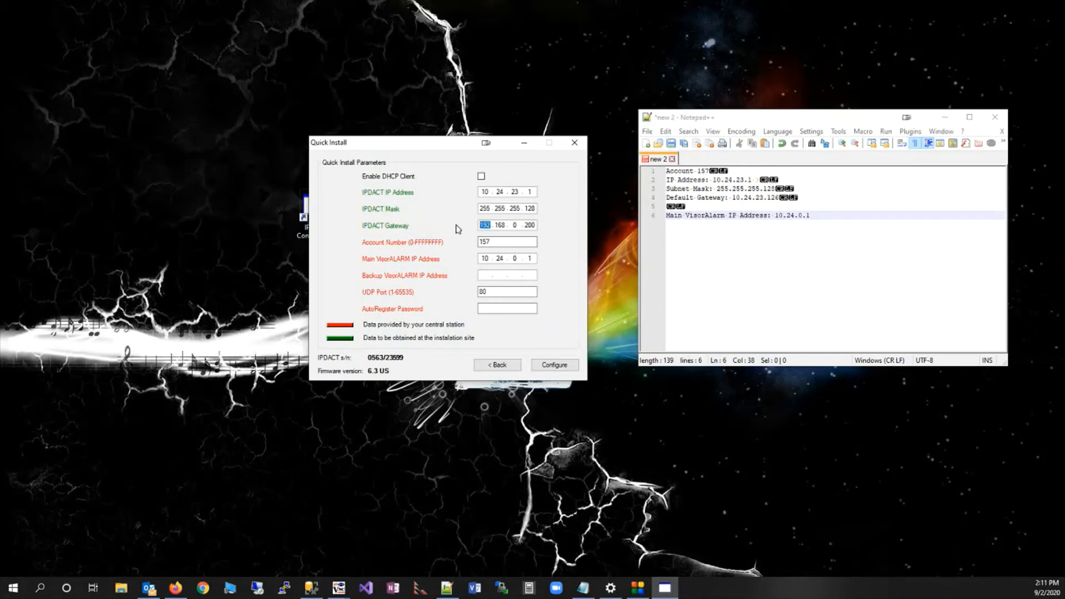
Enter the IPDACT gateway 10.24.23.126
left_click(500, 225)
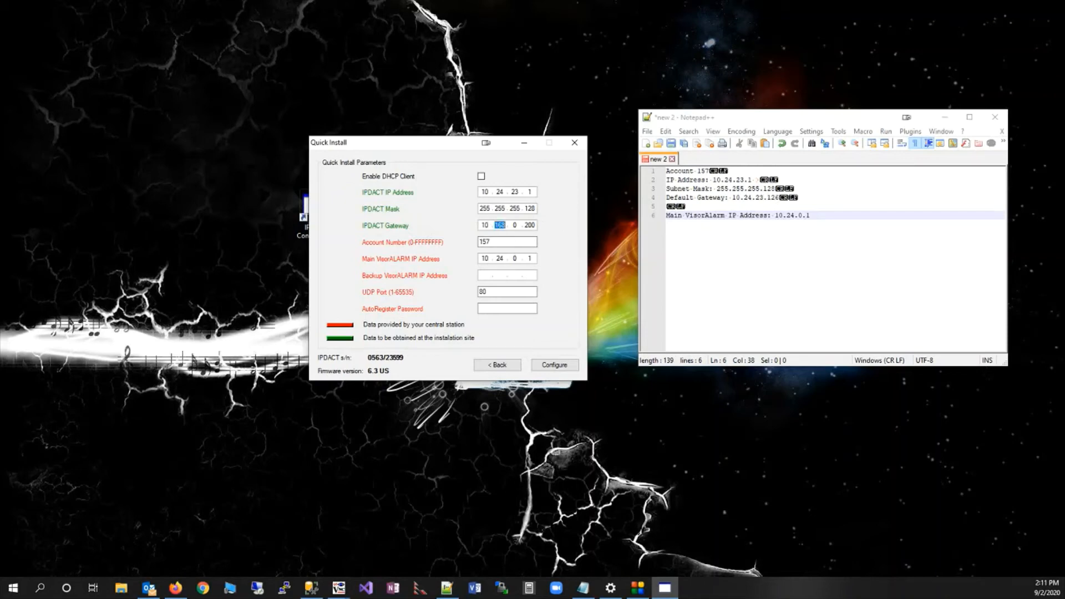
type("24")
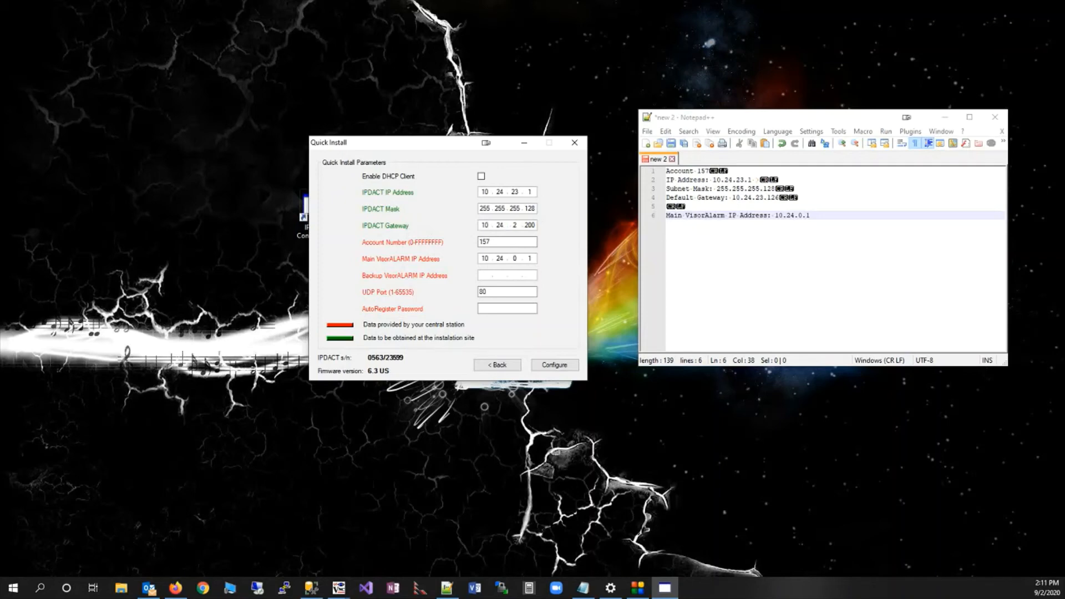
type("126")
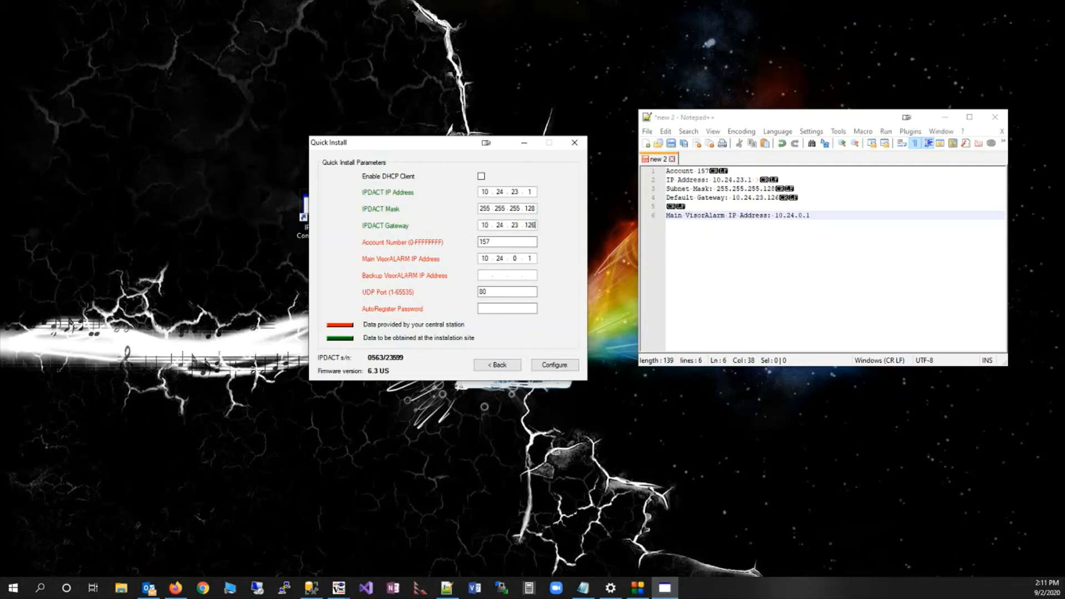
mouse_move(552, 248)
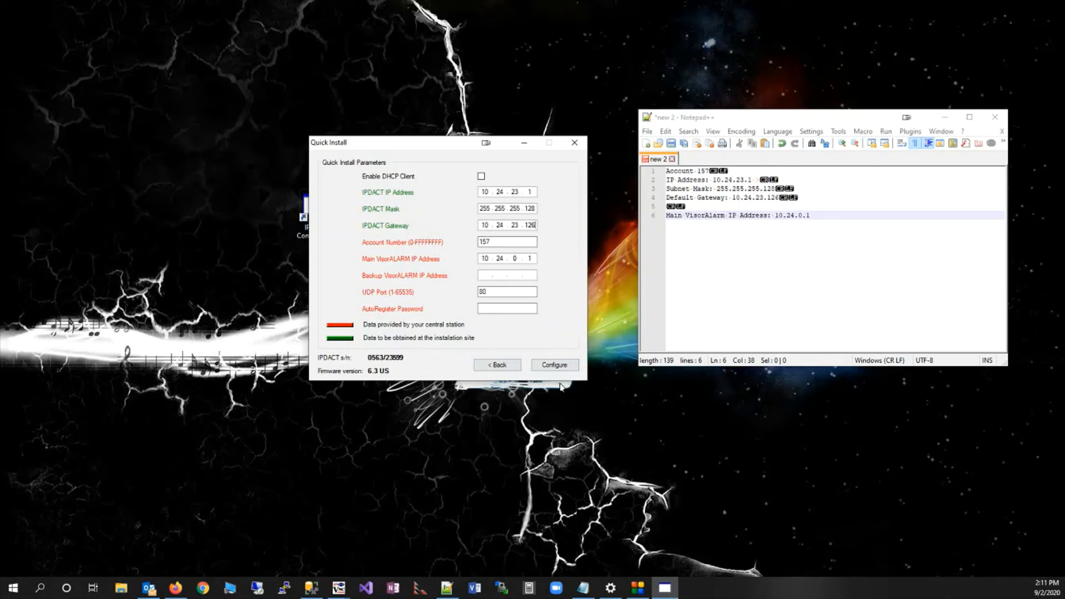
Apply the static network settings and acknowledge success so the IPDACT restarts
left_click(554, 365)
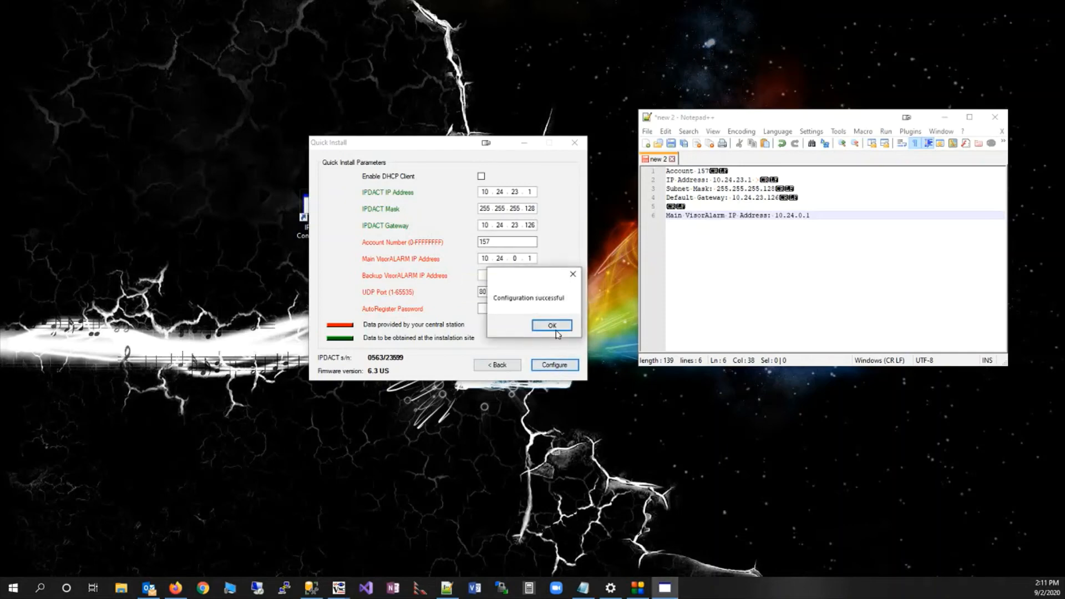
left_click(552, 325)
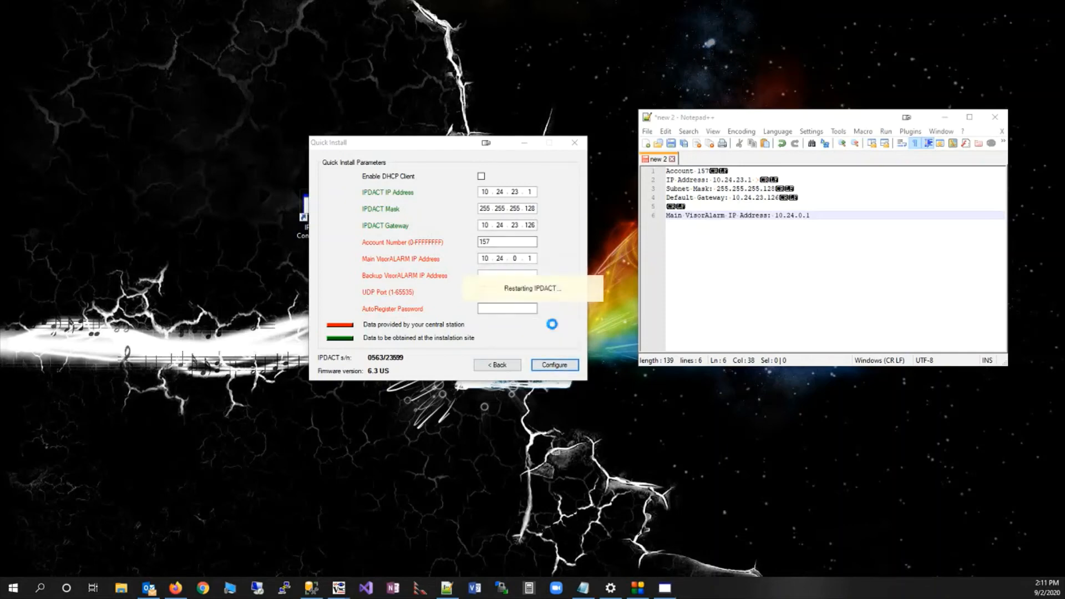